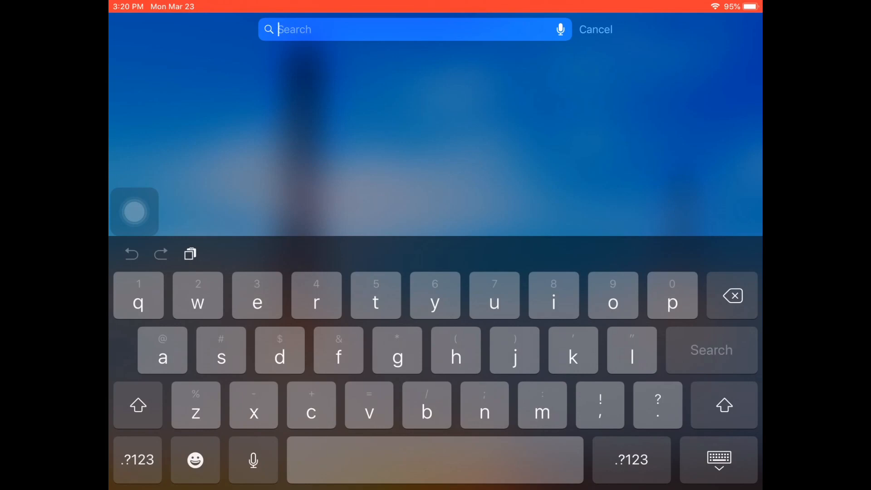
Search Spotlight for 'classroom' and launch the Google Classroom top hit
text(class)
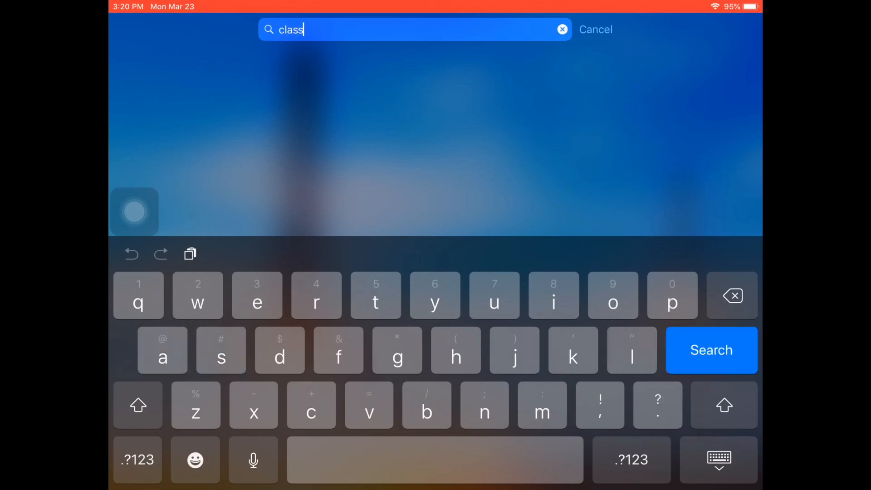
text(room)
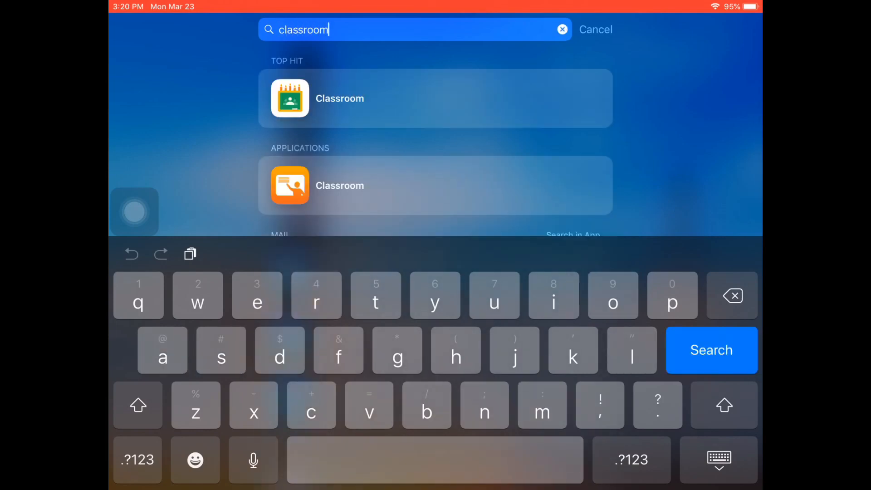
click(339, 98)
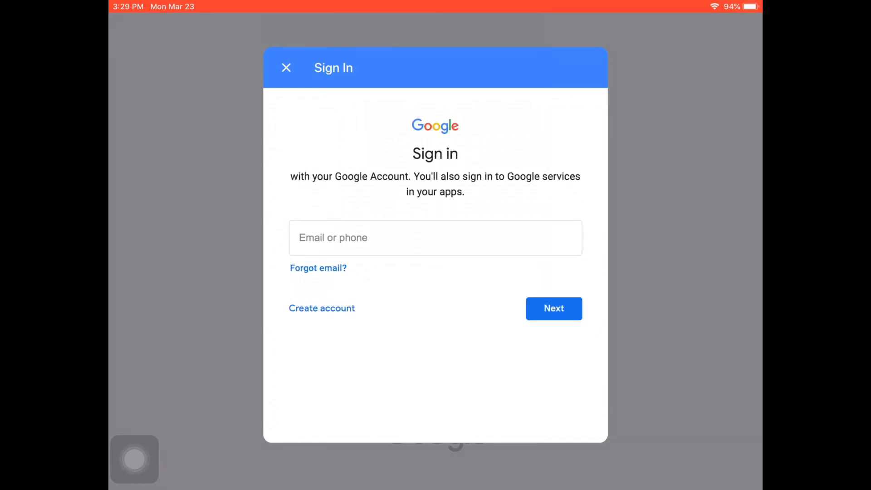
click(435, 237)
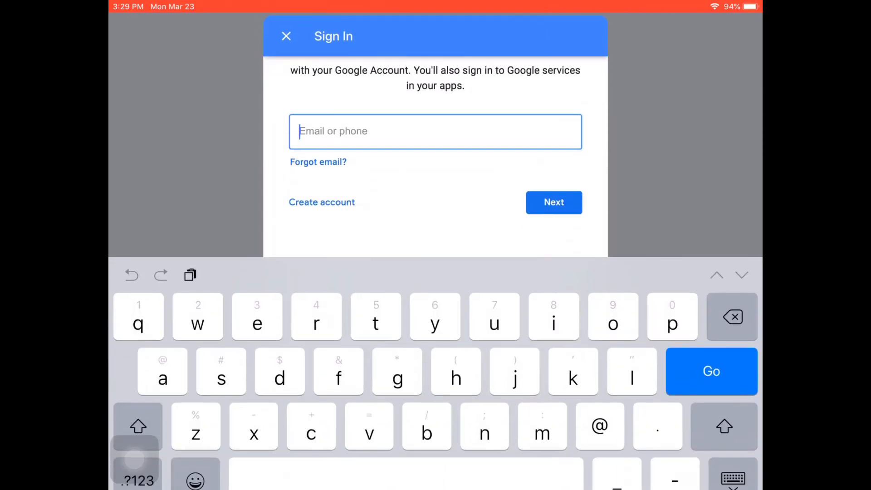
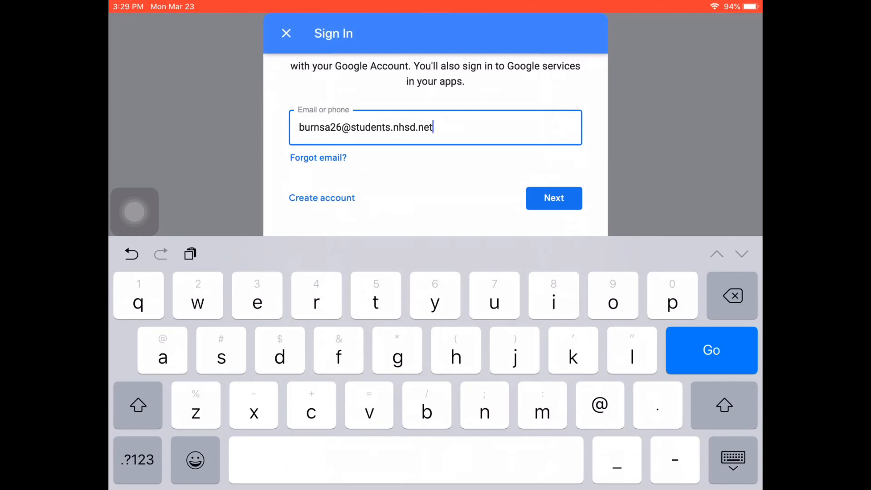
click(554, 198)
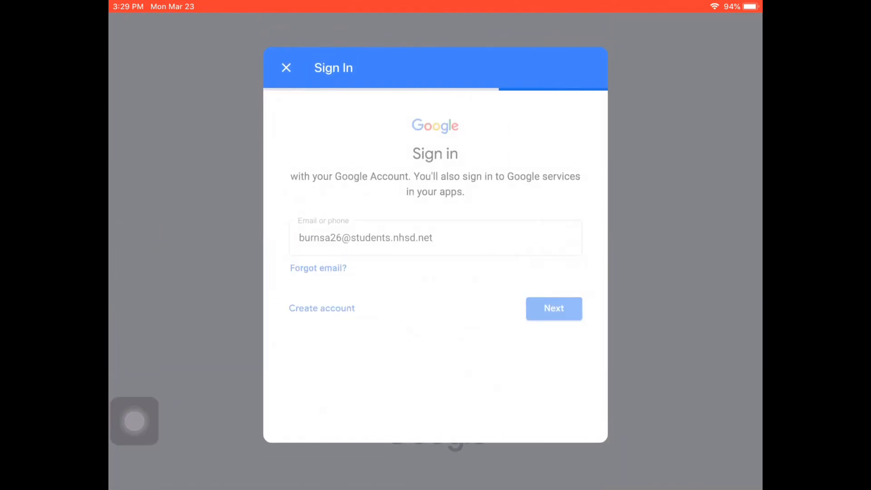
click(554, 308)
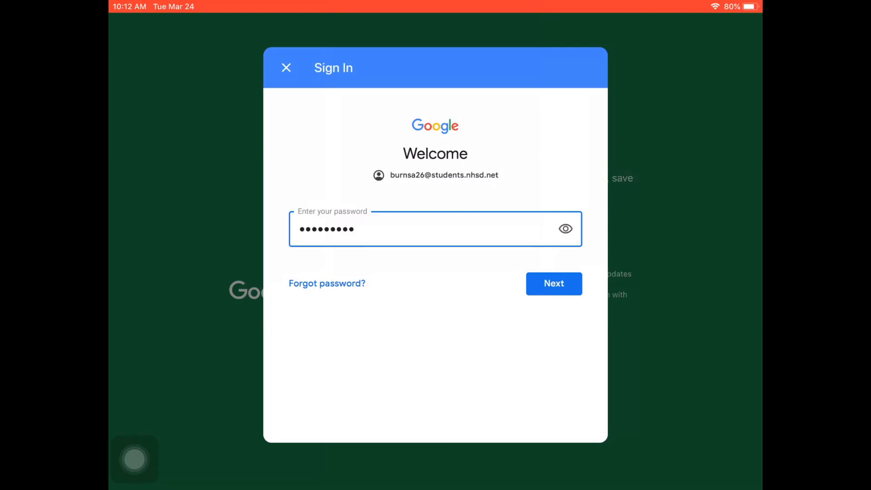
click(554, 284)
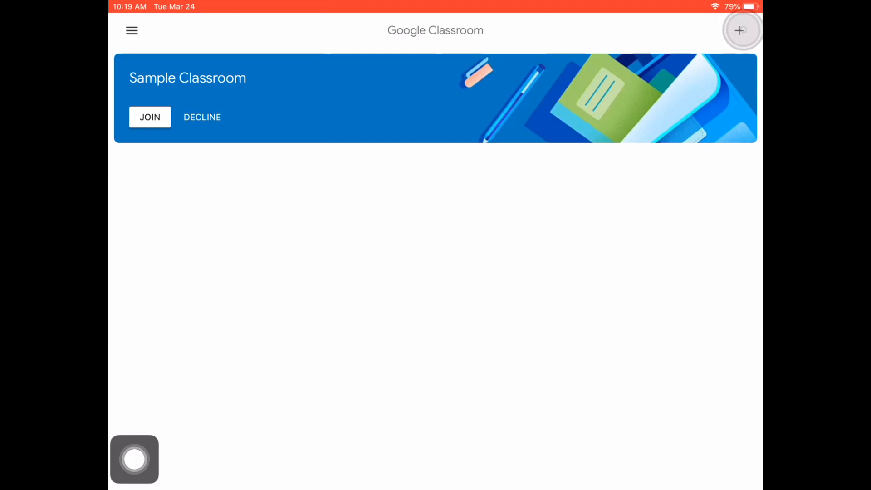
Join Sample Classroom (2020) with a class code and open its empty stream
click(741, 29)
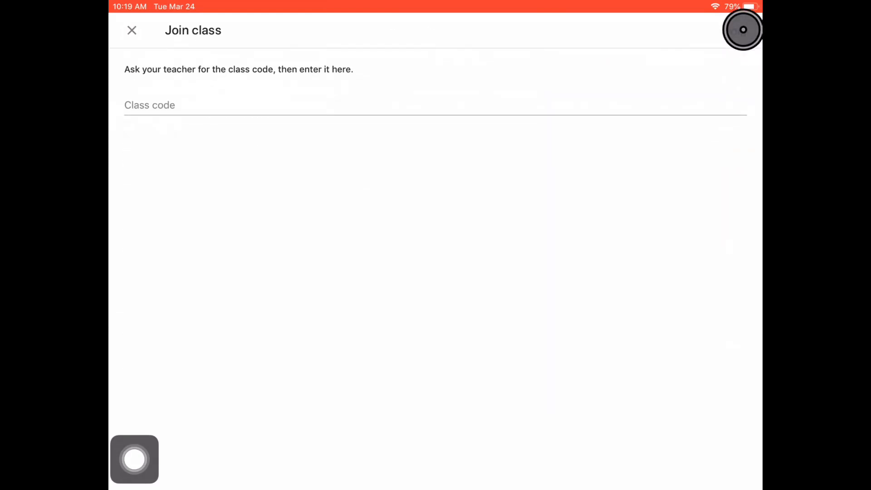
click(173, 105)
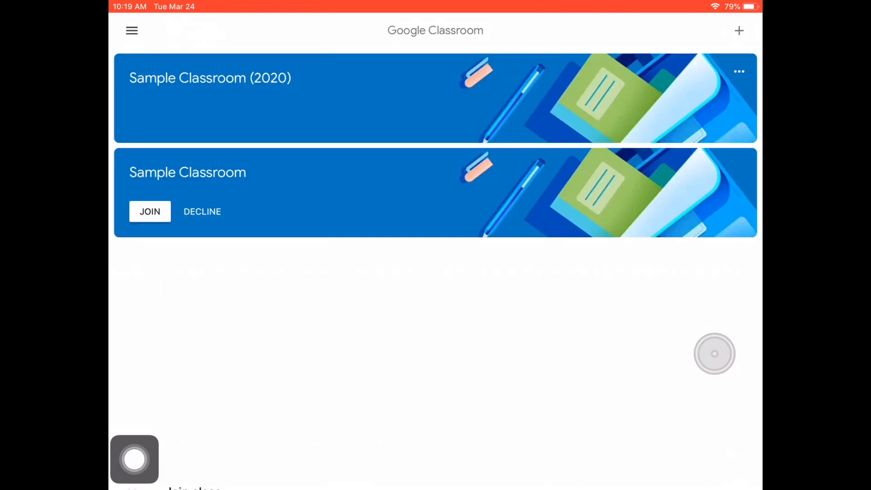
click(209, 78)
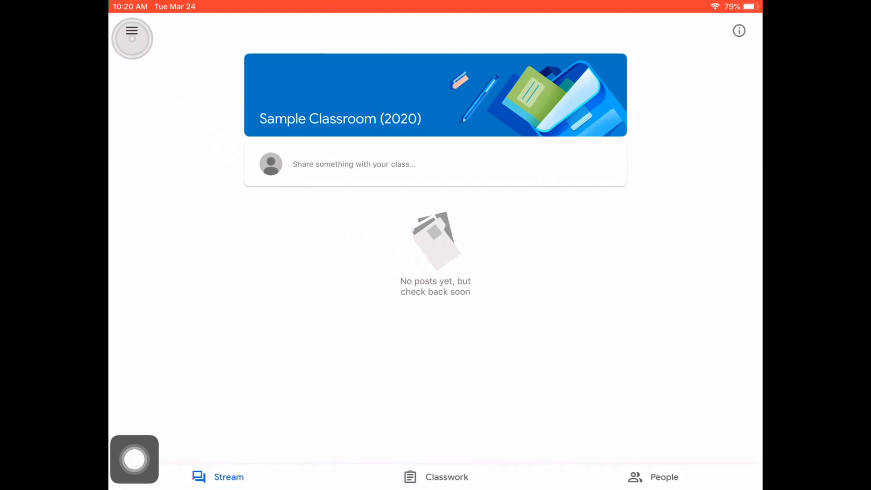
Return to the Classes list and accept the pending Sample Classroom invitation
click(132, 35)
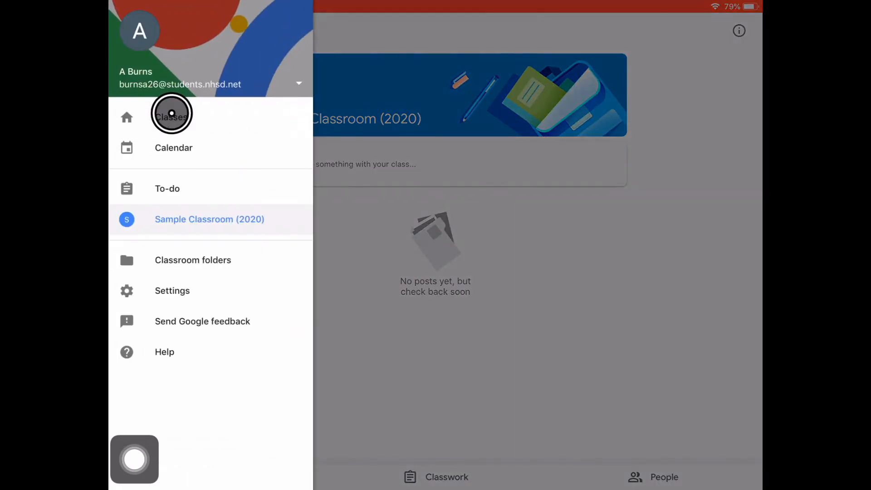
click(171, 114)
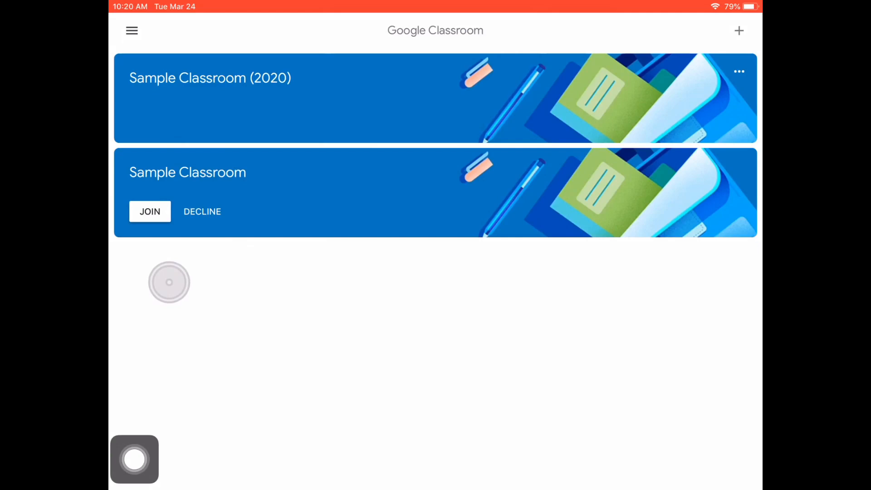
click(149, 211)
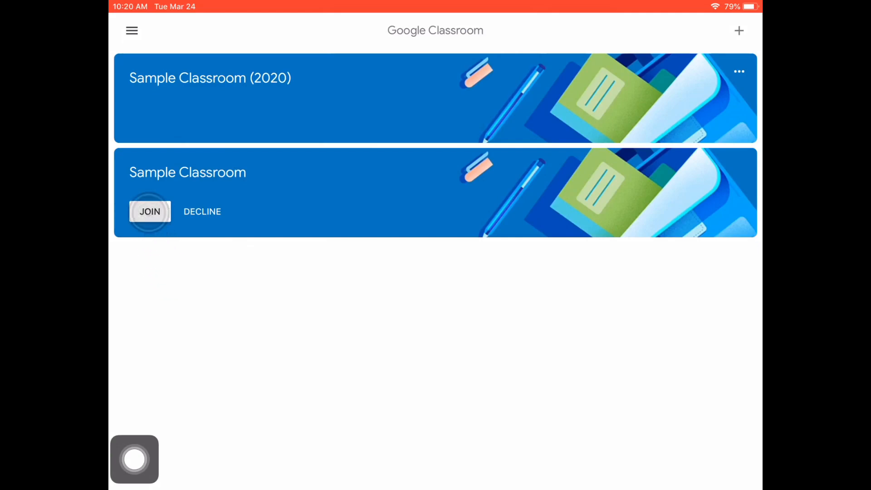
click(149, 212)
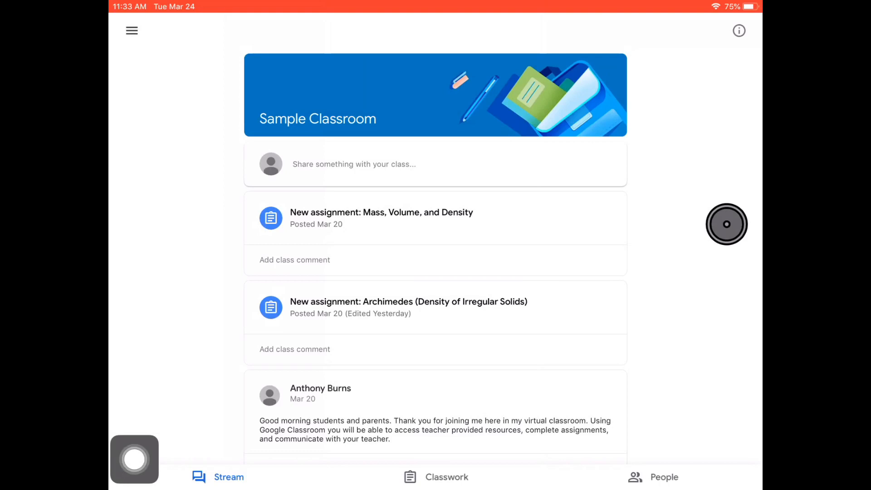
Select the Archimedes (Density of Irregular Solids) assignment post in the Sample Classroom stream
click(215, 477)
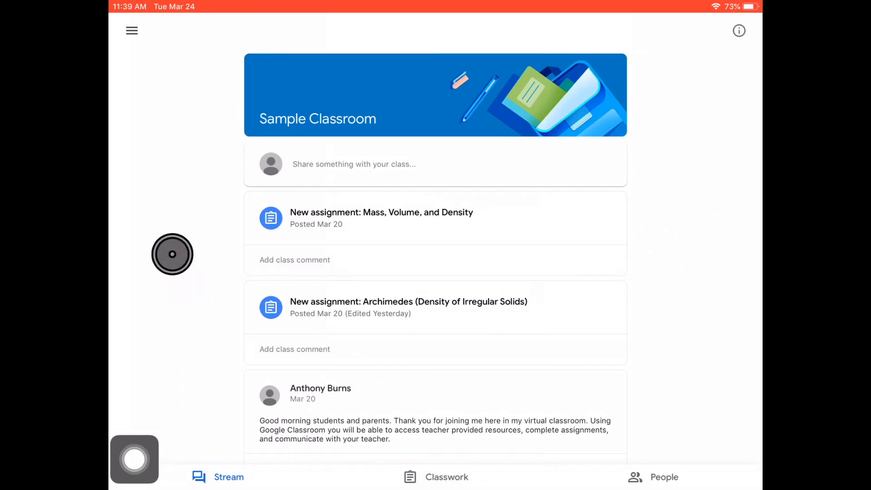
mouse_move(249, 291)
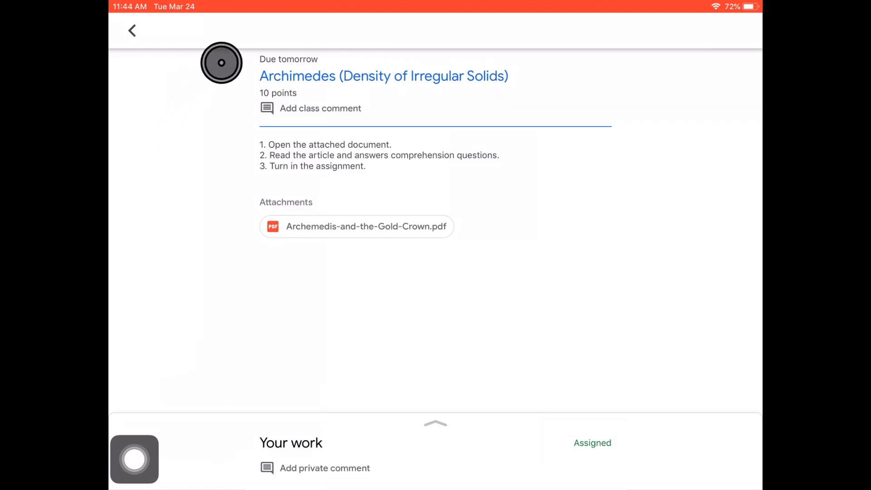
mouse_move(241, 58)
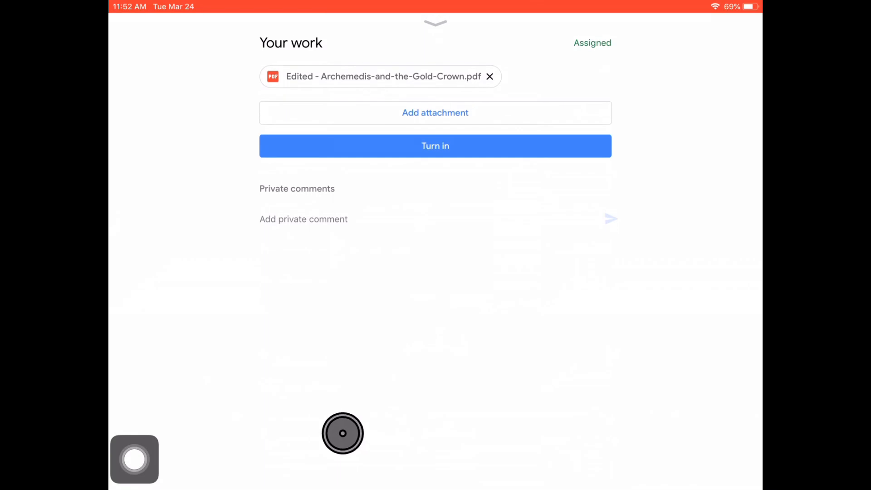
mouse_move(232, 77)
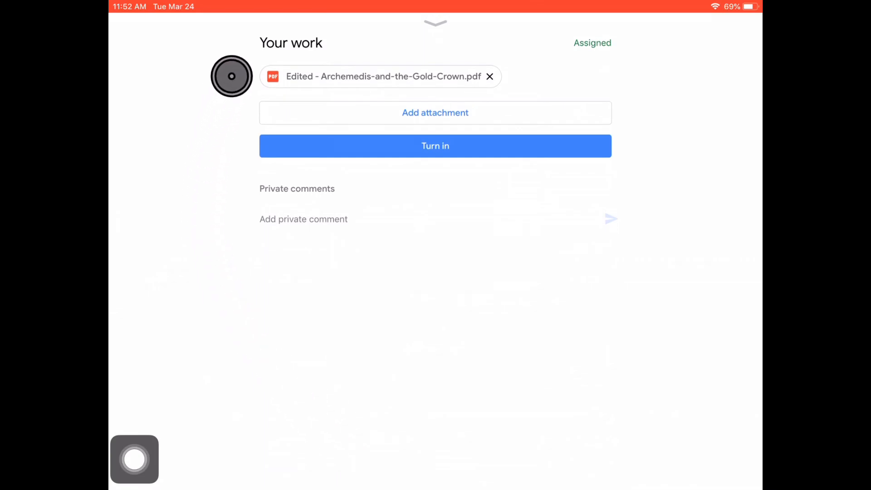
mouse_move(231, 113)
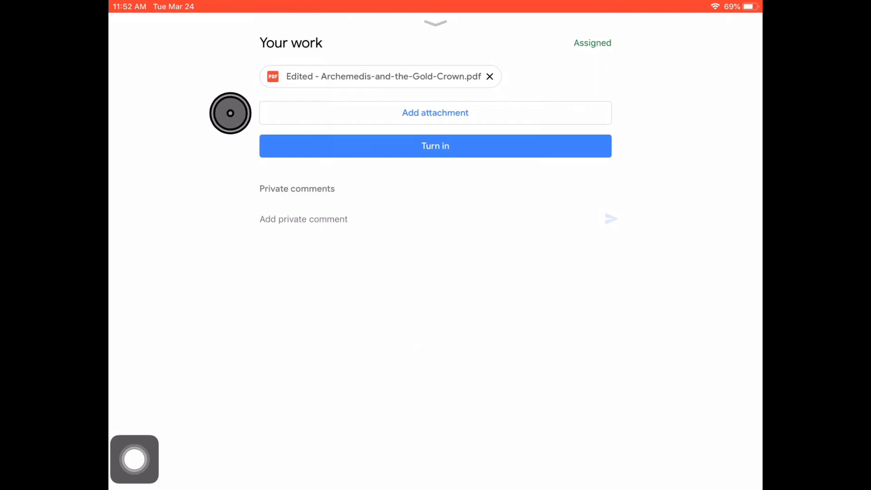
mouse_move(234, 118)
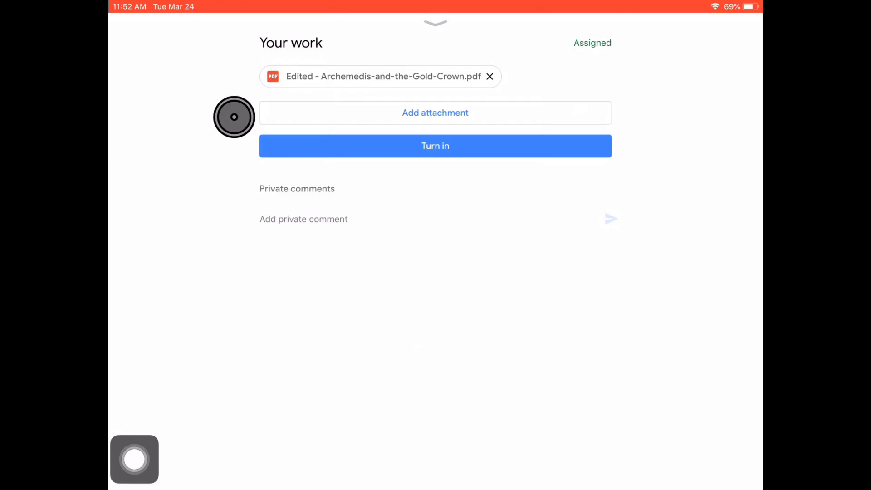
mouse_move(233, 152)
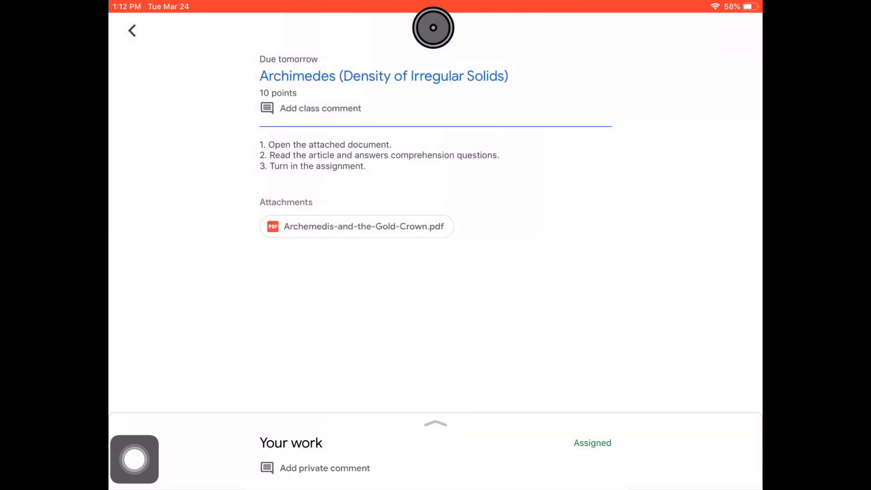
Go back to Sample Classroom's Classwork list of two assignments and show the main menu
click(132, 31)
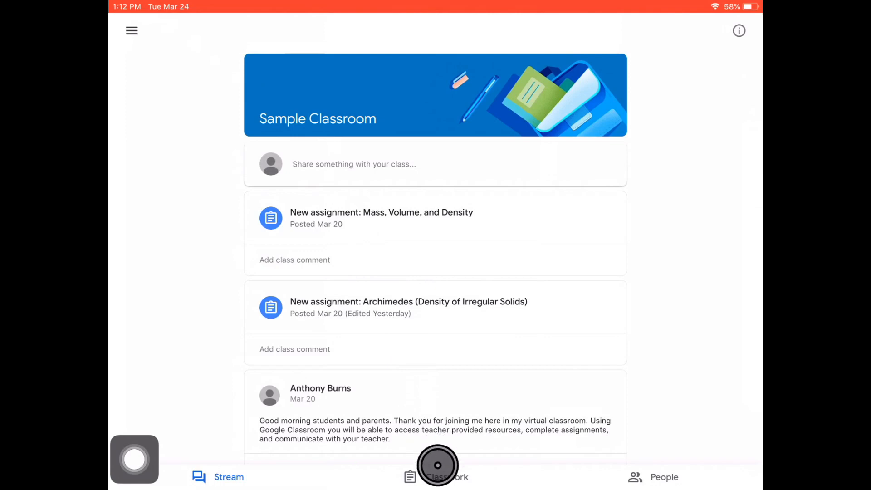
click(439, 489)
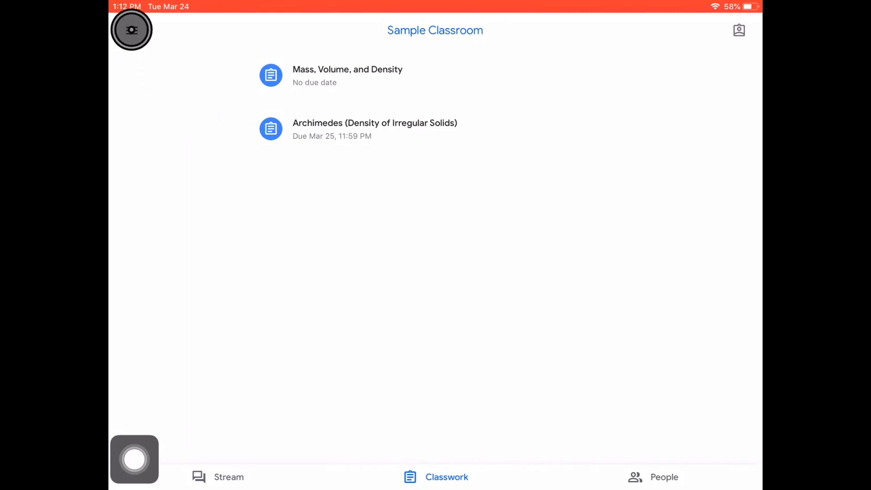
click(132, 28)
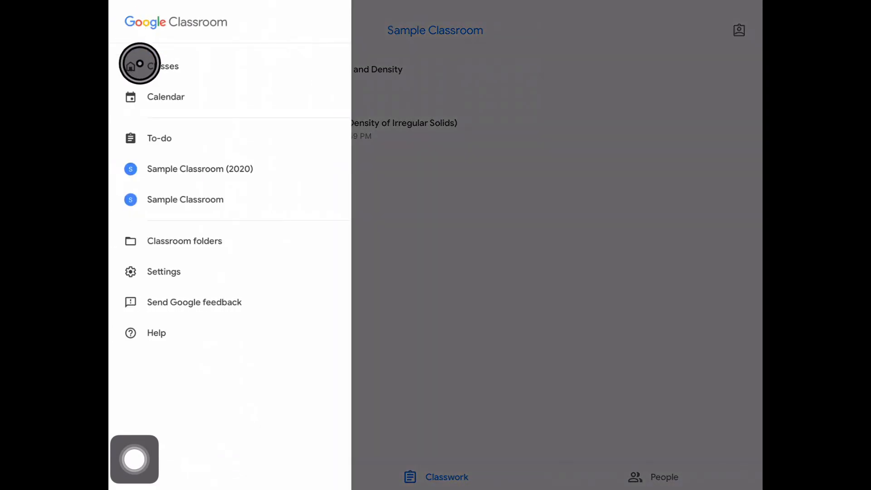
Open the To-do page and check its Done tab, which has no finished work
click(159, 138)
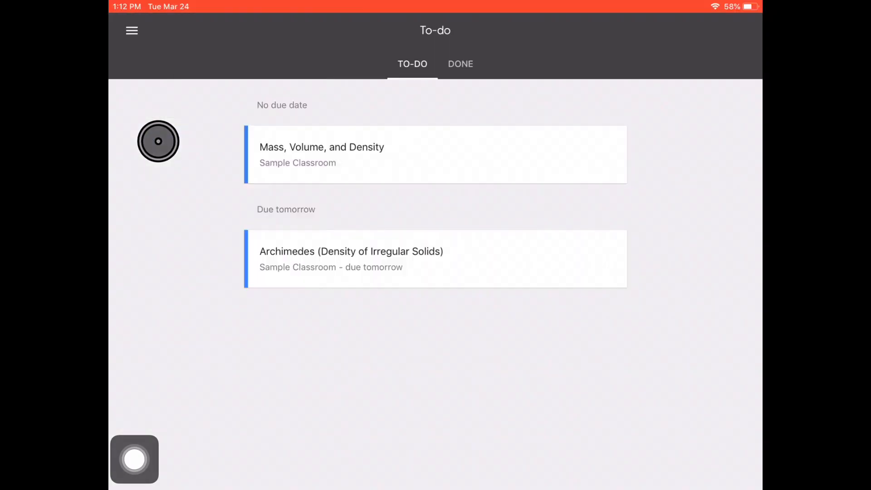
mouse_move(192, 141)
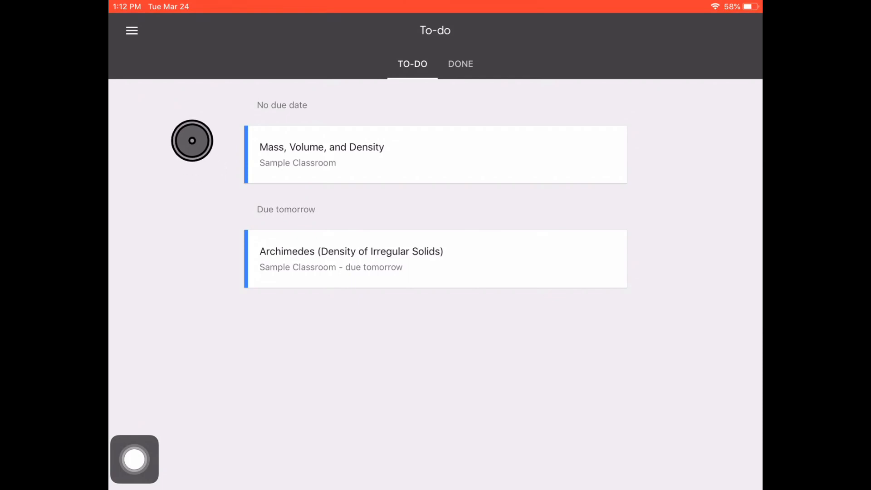
click(460, 63)
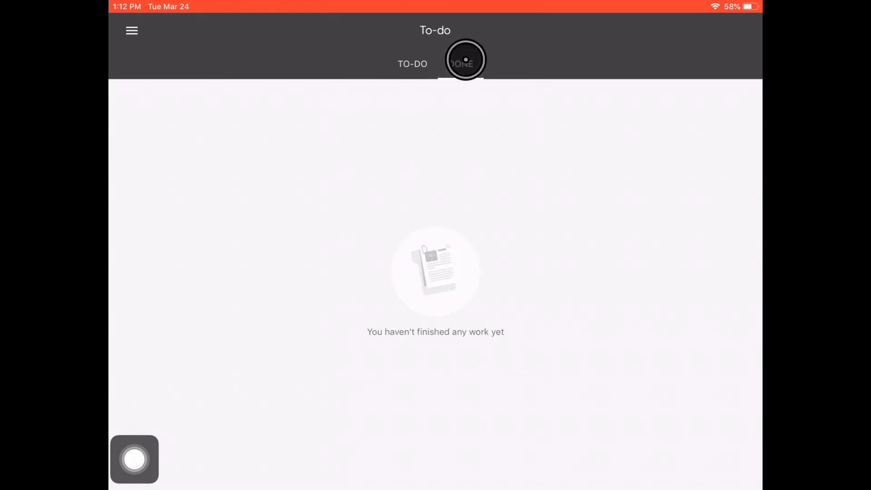